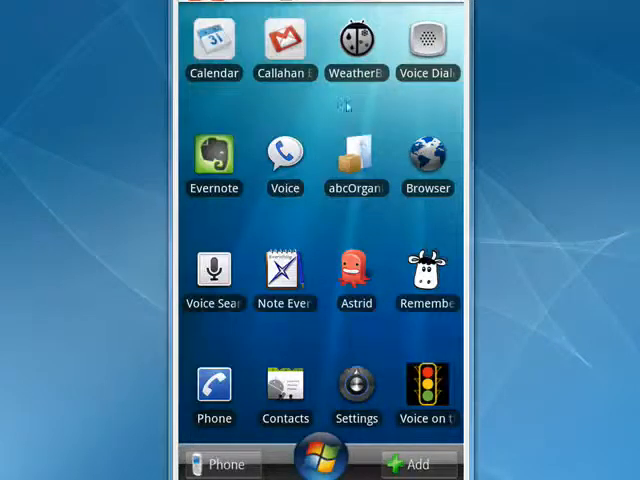
mouse_move(348, 116)
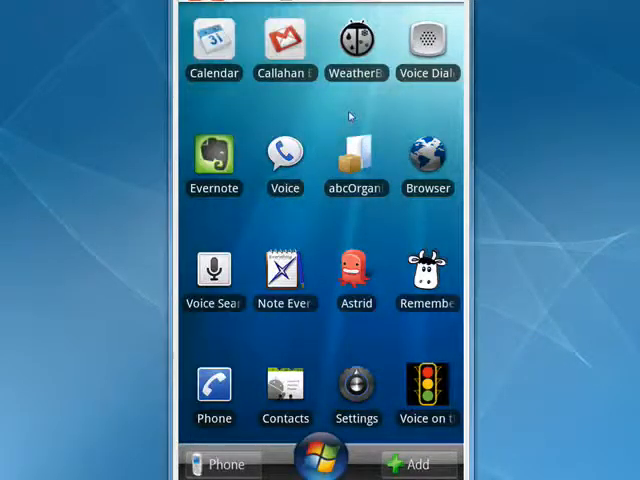
mouse_move(380, 154)
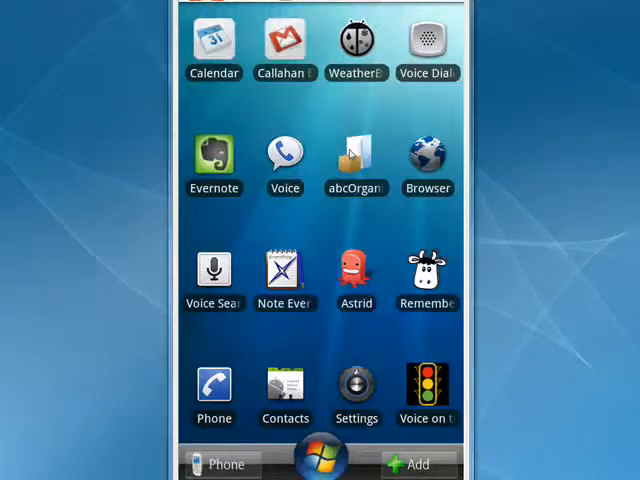
left_click(284, 388)
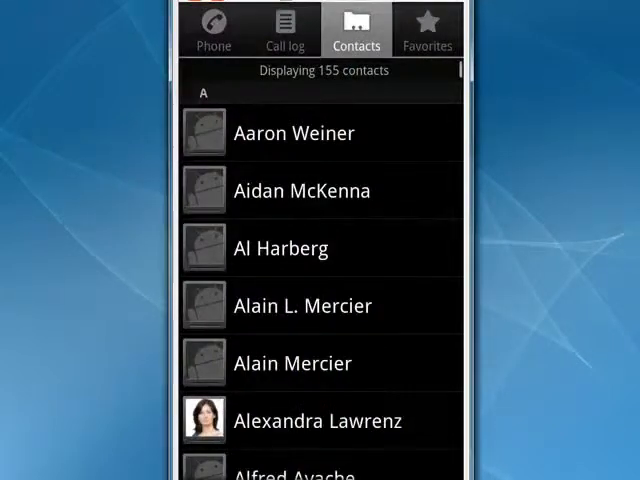
left_click(280, 246)
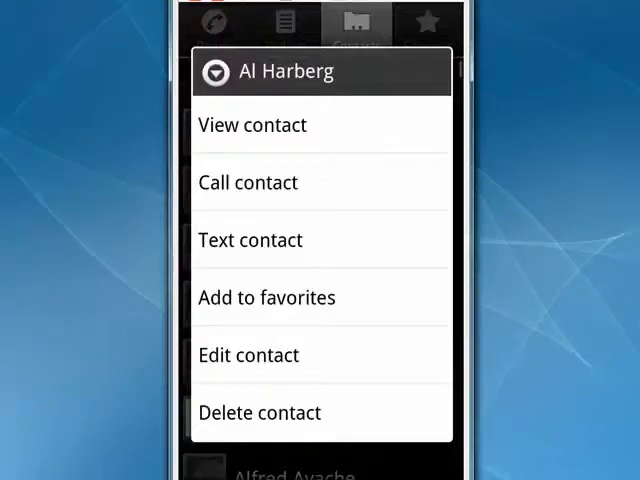
left_click(250, 240)
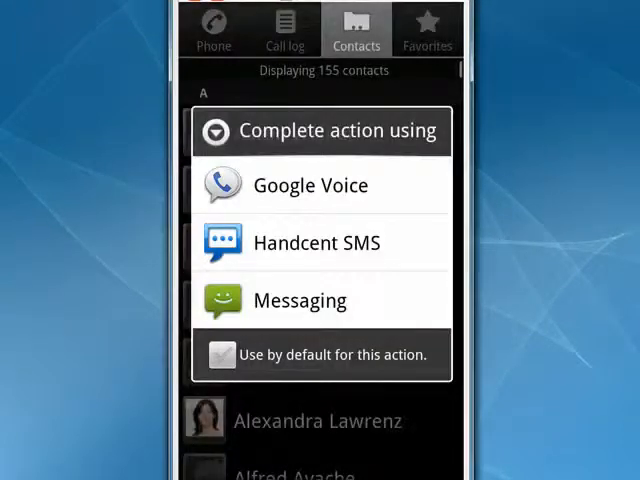
mouse_move(306, 280)
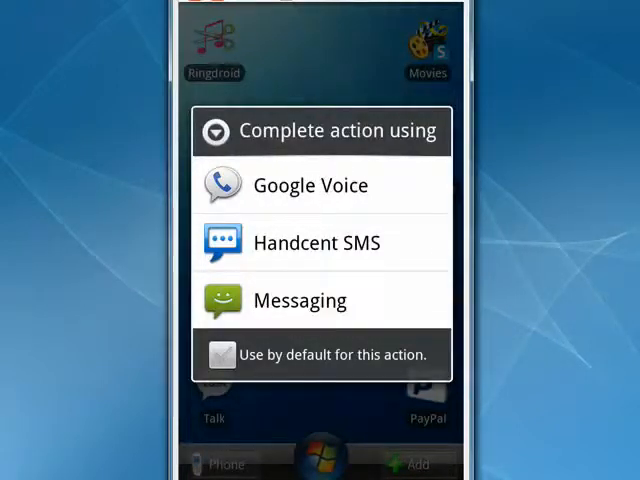
- Tick 'Use by default for this action' so Handcent SMS becomes the default texting app
left_click(222, 354)
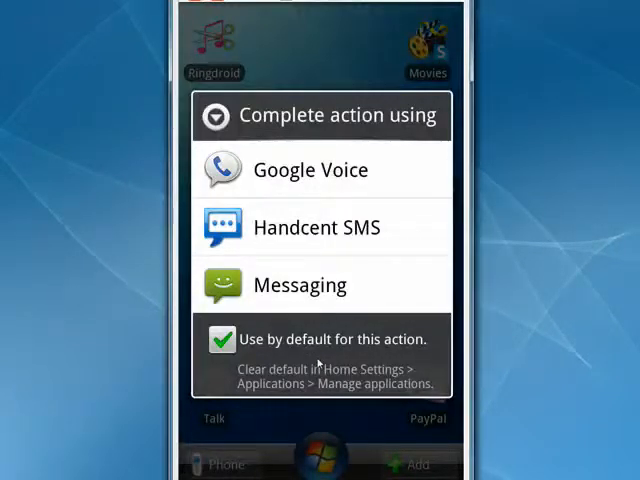
mouse_move(292, 192)
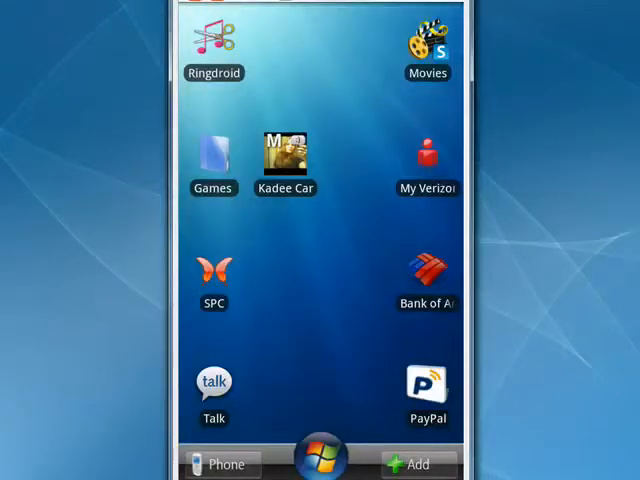
- Launch the Kadee Car home-screen shortcut, landing directly in its Handcent SMS conversation
left_click(284, 152)
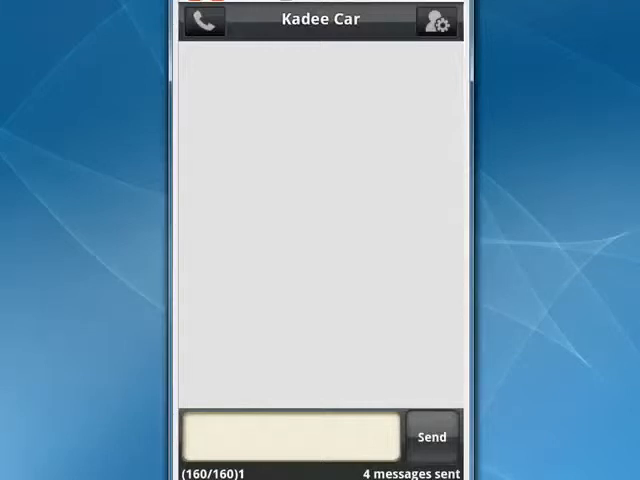
mouse_move(428, 72)
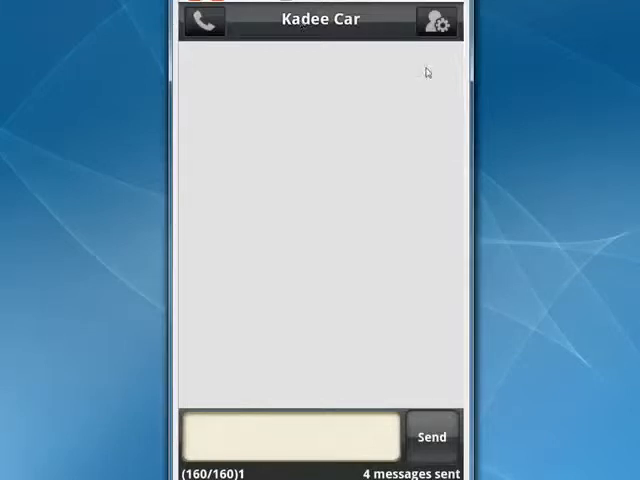